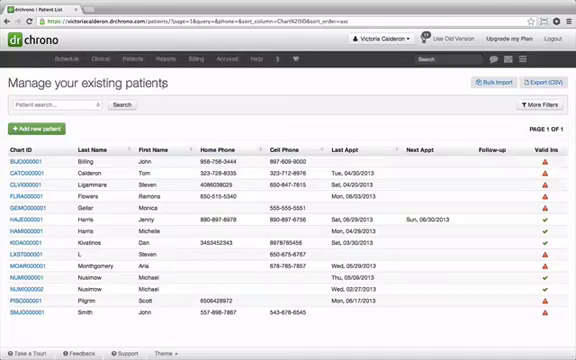
Go to Patients > Patient Groups to list the Harris Family and Export Patients groups.
click(134, 63)
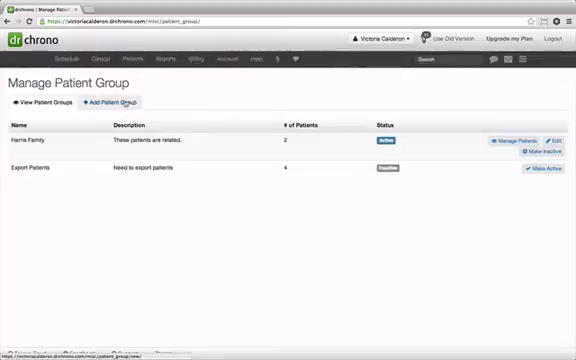
Add a patient group named 'Export Patient List A' described as 'Exporting list'.
click(117, 102)
text(Exporting list)
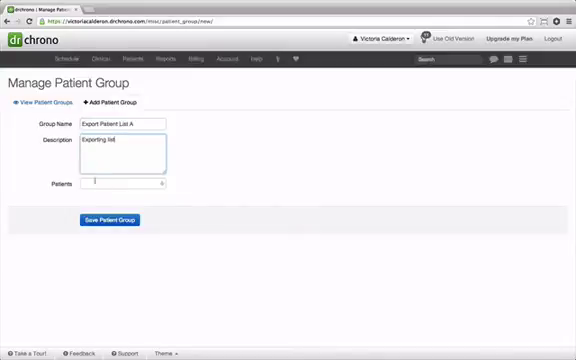
click(126, 183)
text(tom)
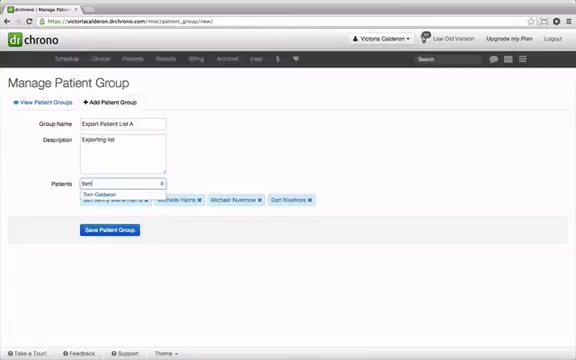
click(115, 195)
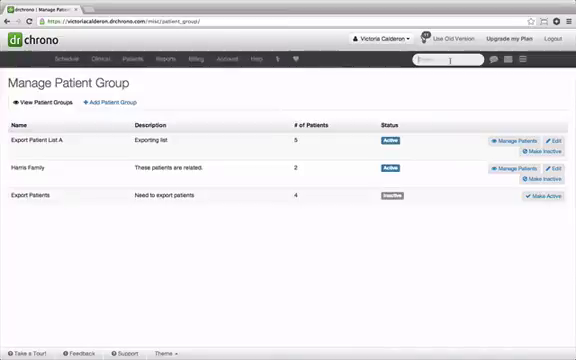
Export the group's patients as patient_demographics.csv and open it in Excel.
text(export)
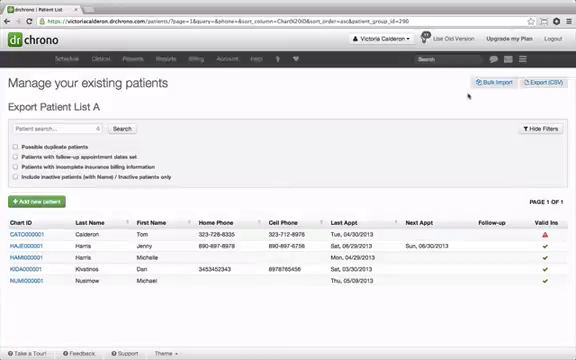
click(531, 129)
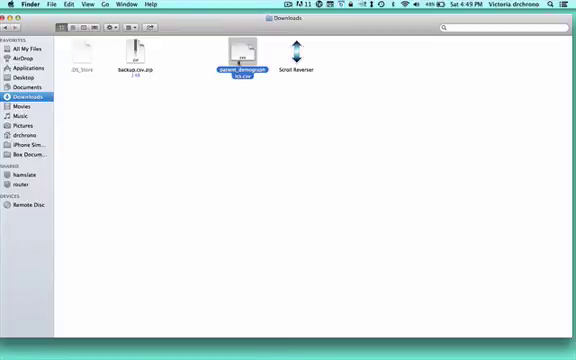
double_click(244, 60)
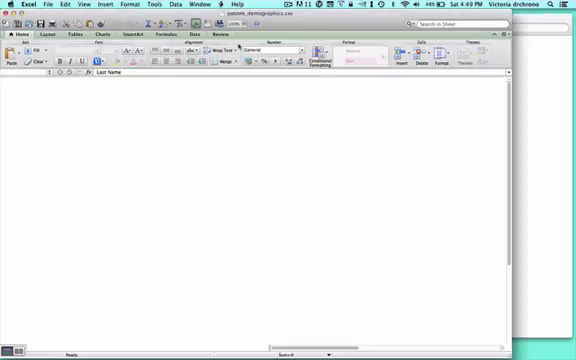